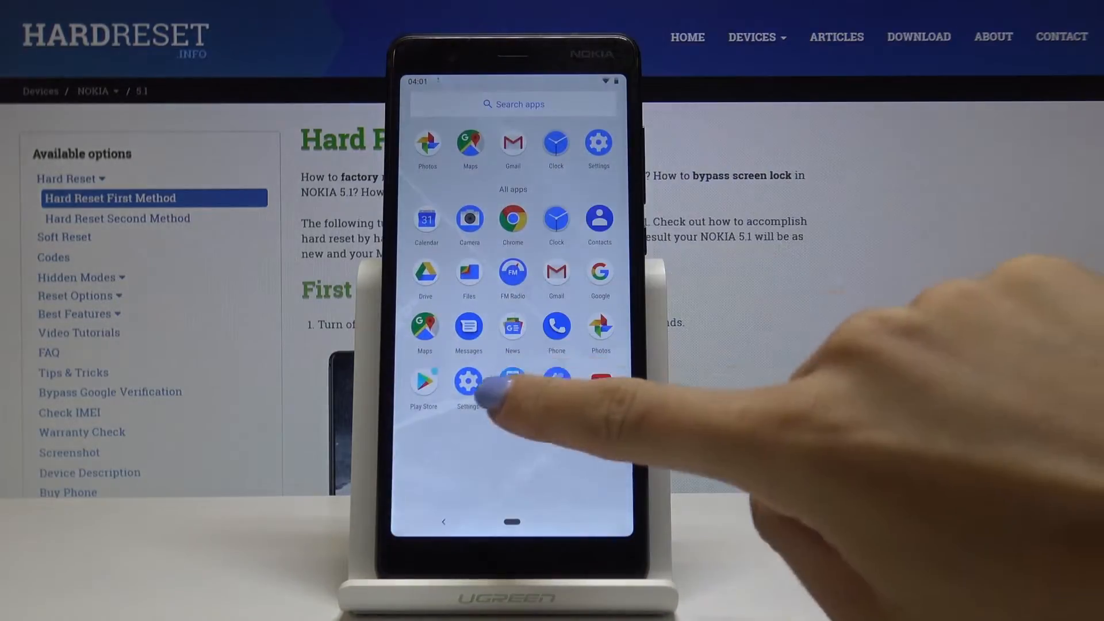
Launch the Google Play Store app from the app drawer
{"action": "left_click", "coordinate": [468, 383]}
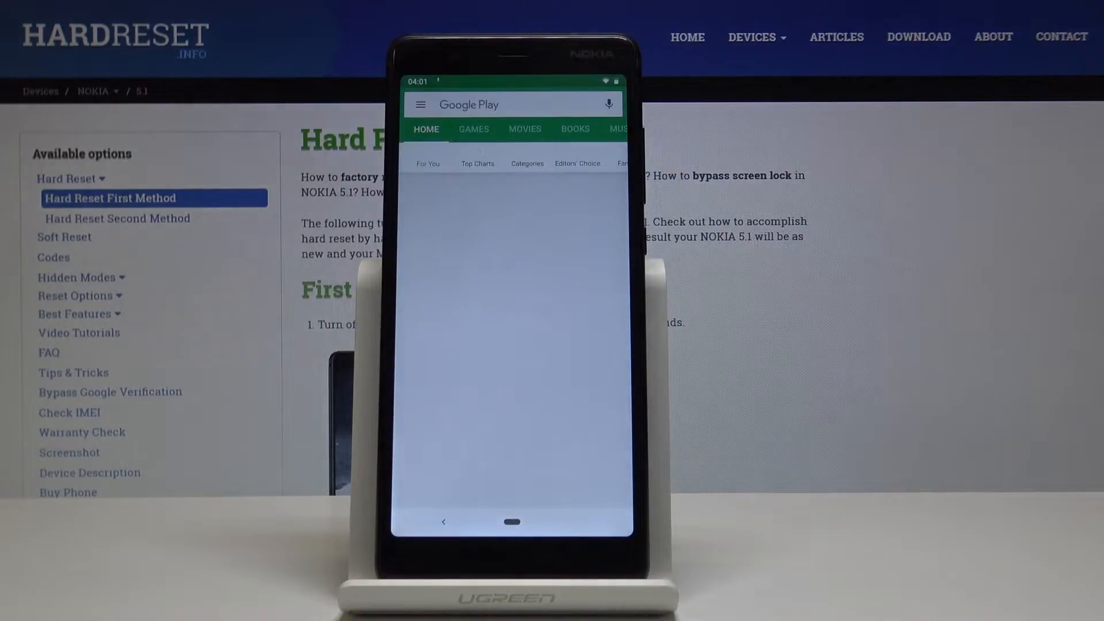
Reach My apps & games from the navigation menu, showing 23 pending updates
{"action": "left_click", "coordinate": [421, 103]}
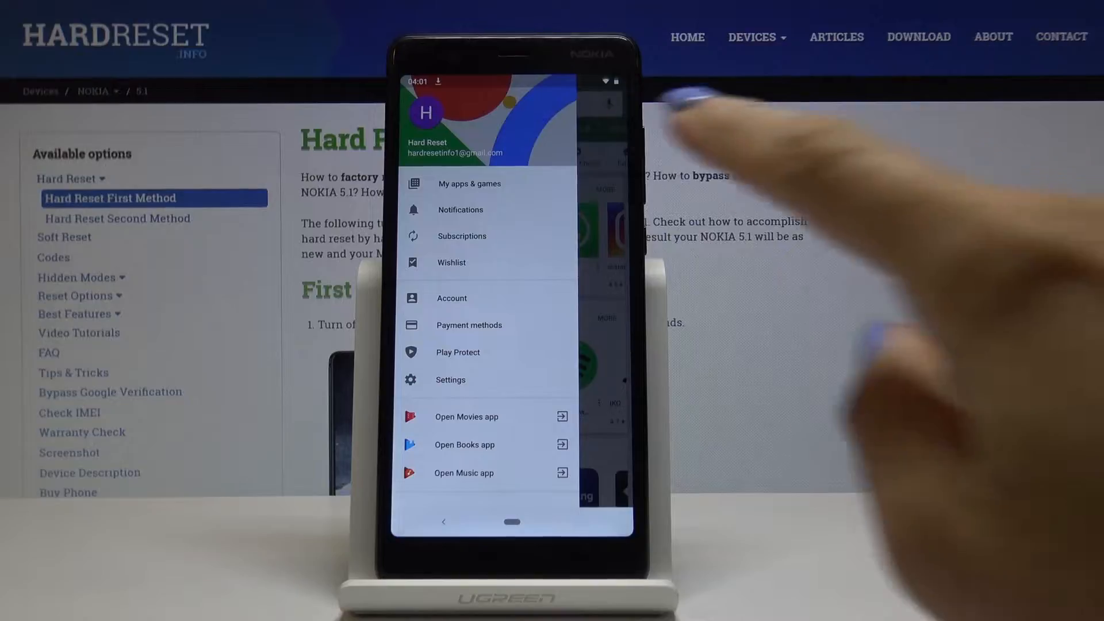
{"action": "left_click", "coordinate": [469, 183]}
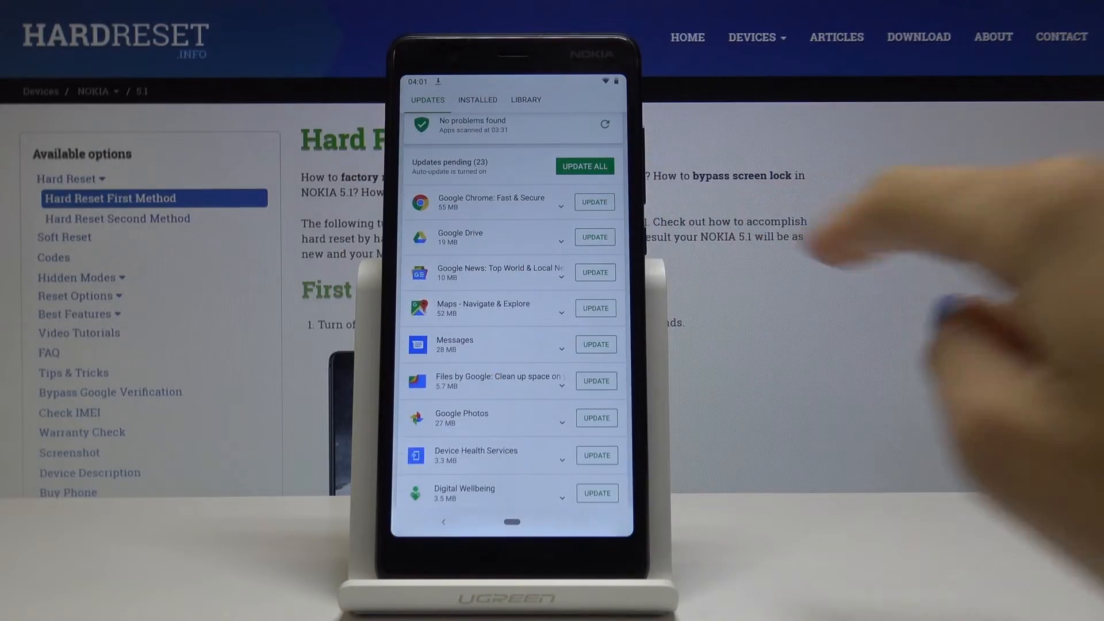
{"action": "scroll", "scroll_direction": "down", "scroll_amount": 3}
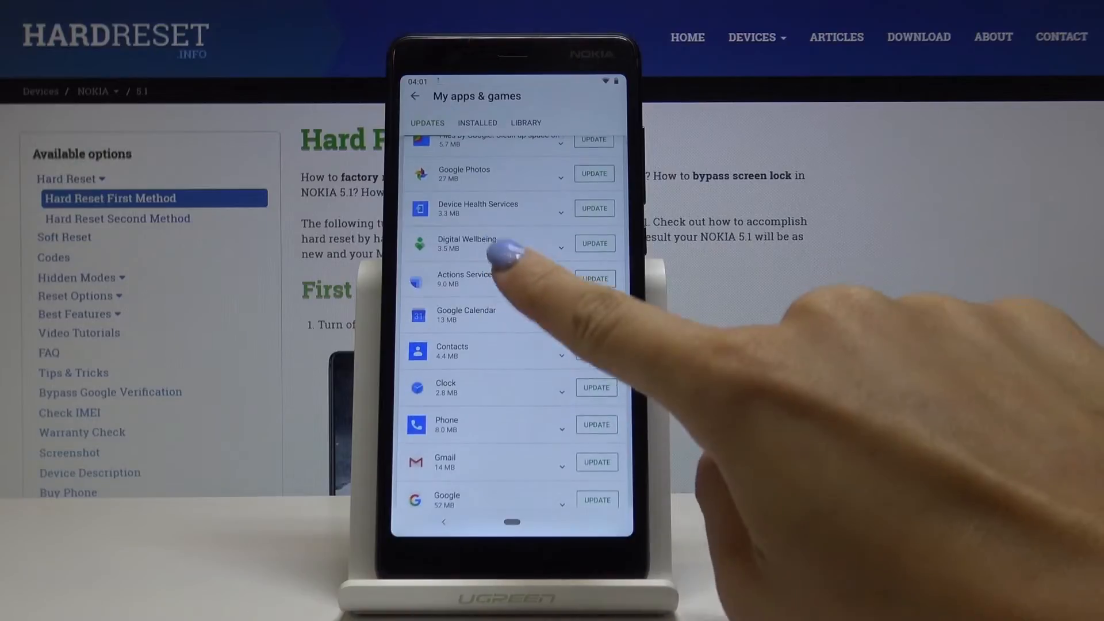
{"action": "scroll", "scroll_direction": "down", "scroll_amount": 3}
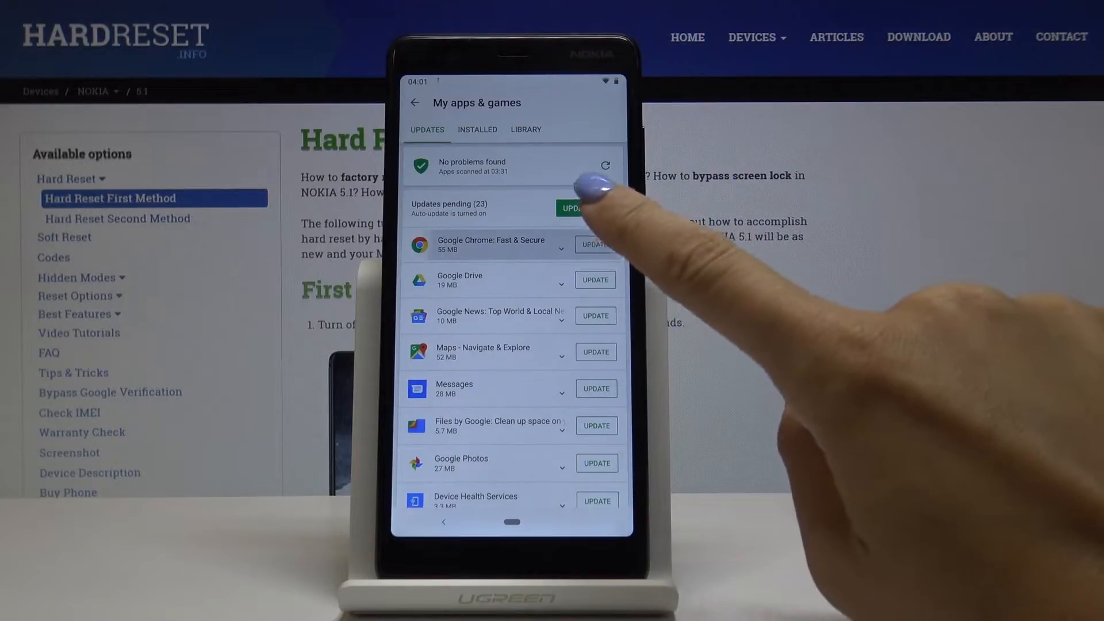
{"action": "left_click", "coordinate": [487, 244]}
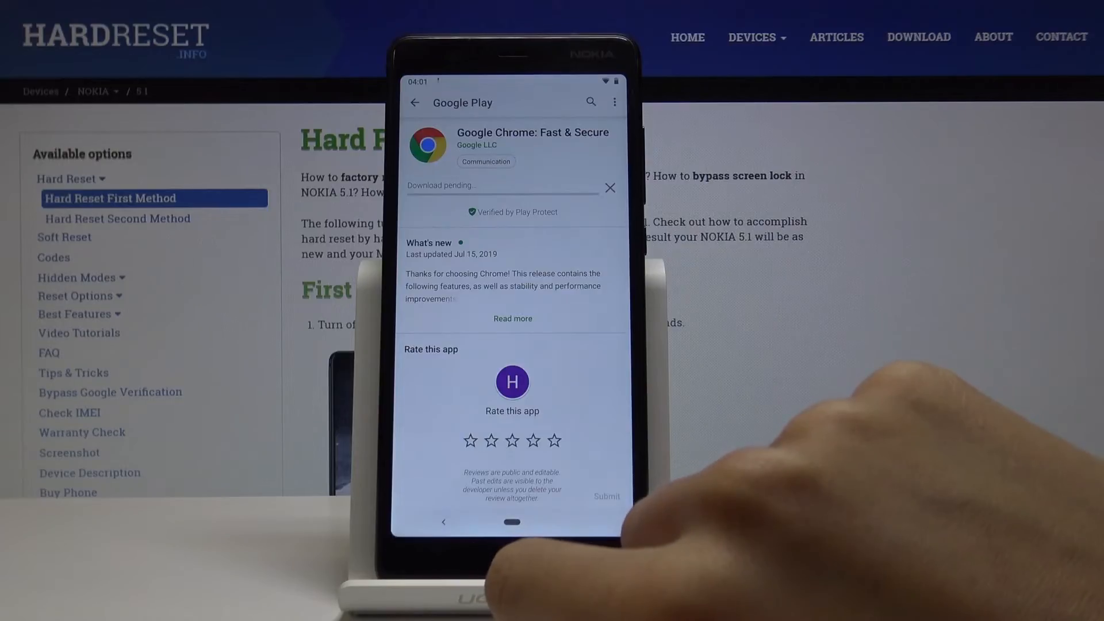
{"action": "left_click", "coordinate": [414, 103]}
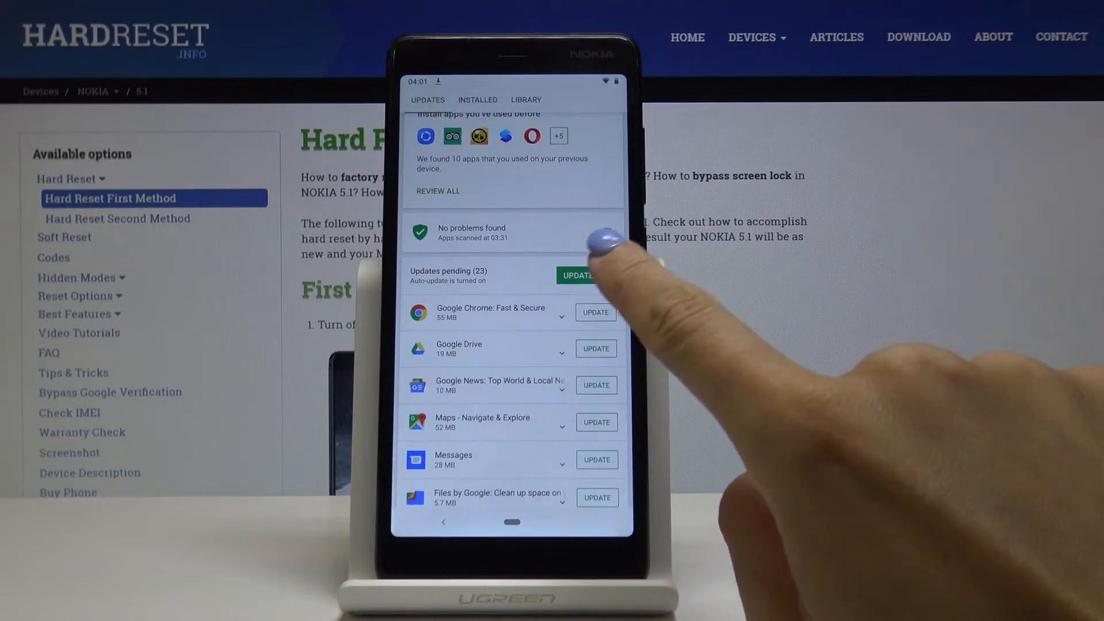
Start all 23 updates via Update all, review the pending downloads, and return to the home screen
{"action": "left_click", "coordinate": [578, 276]}
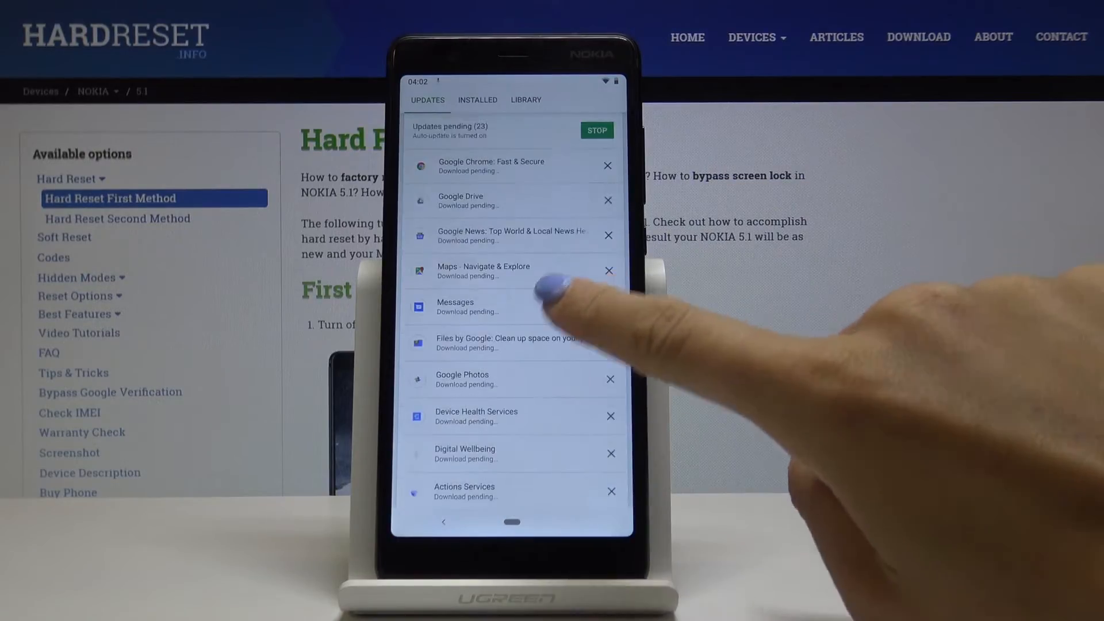
{"action": "scroll", "scroll_direction": "down", "scroll_amount": 3}
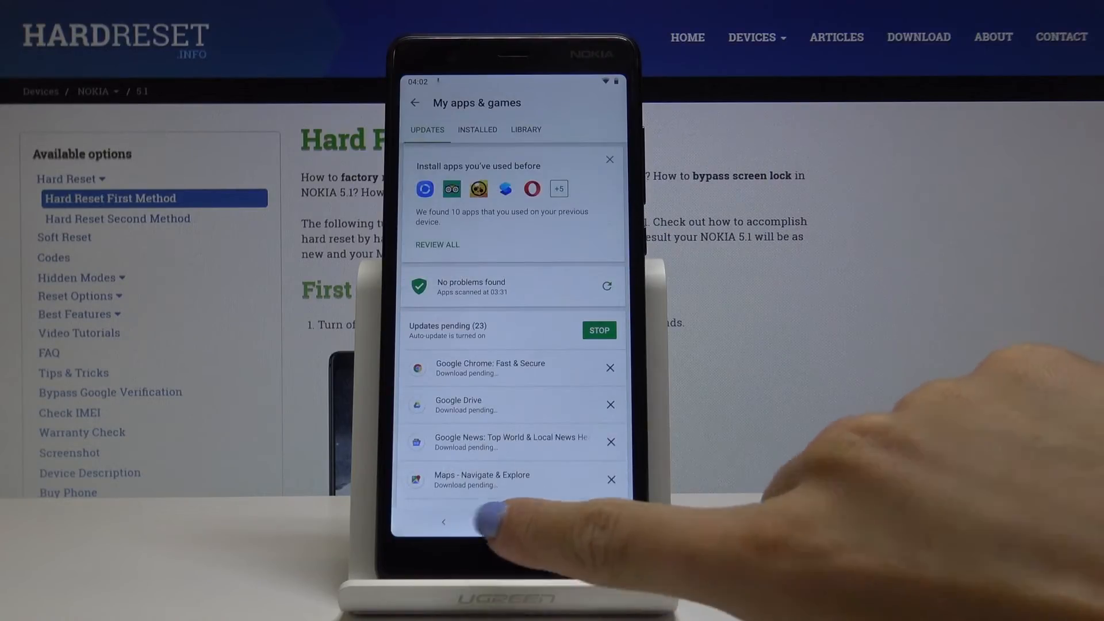
{"action": "key", "text": "Home"}
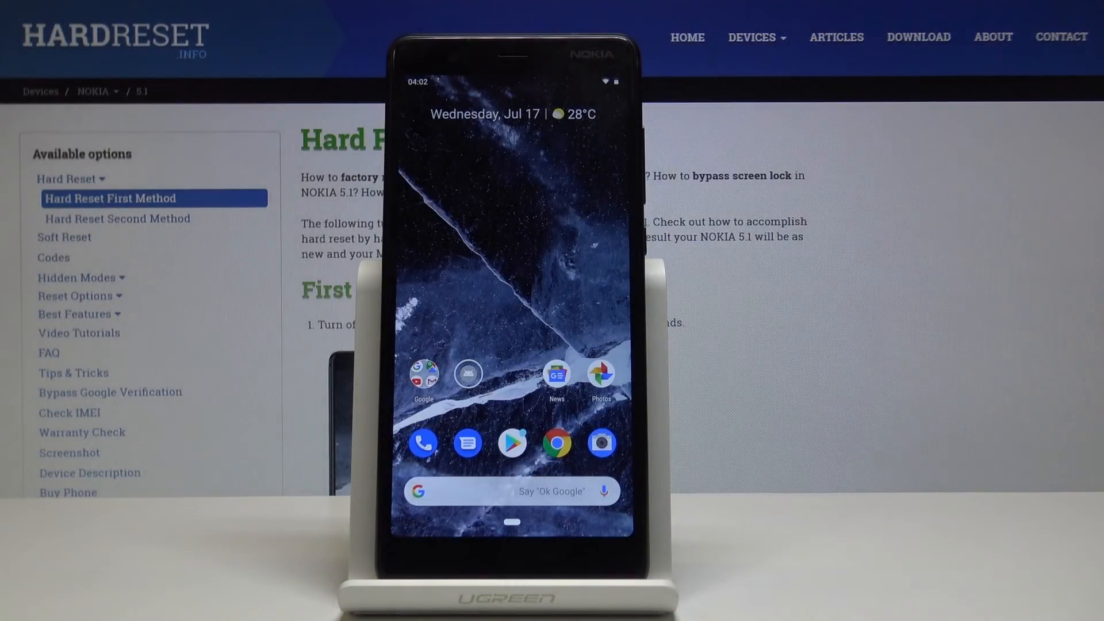